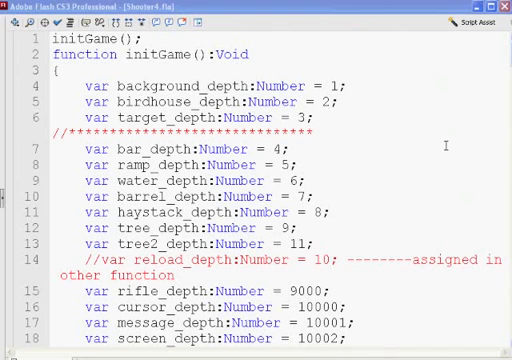
{"action": "mouse_move", "coordinate": [378, 70]}
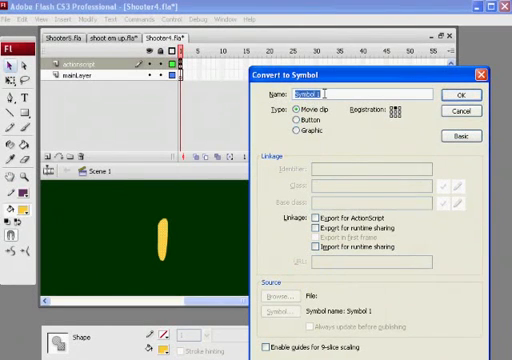
Name the symbol bullet as a movie clip with linkage identifier bullet for ActionScript export
{"action": "type", "text": "bullet"}
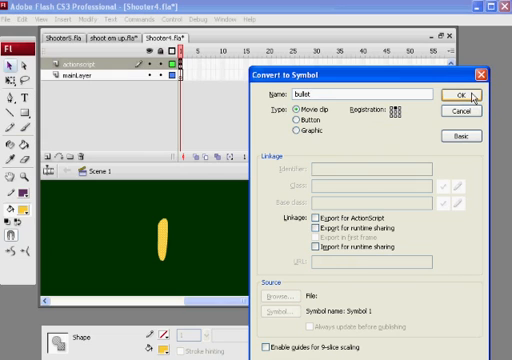
{"action": "left_click", "coordinate": [296, 220]}
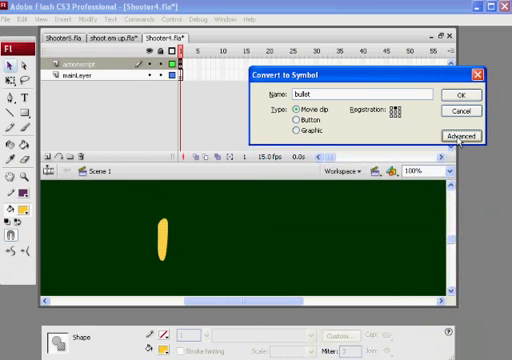
{"action": "left_click", "coordinate": [449, 135]}
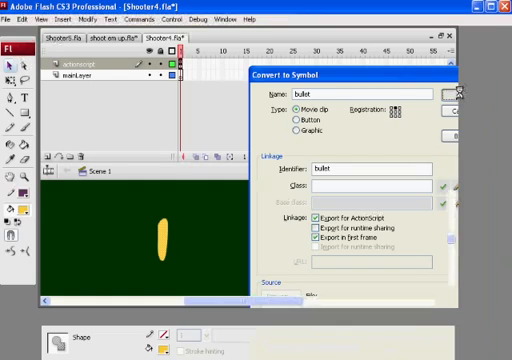
{"action": "left_click", "coordinate": [452, 94]}
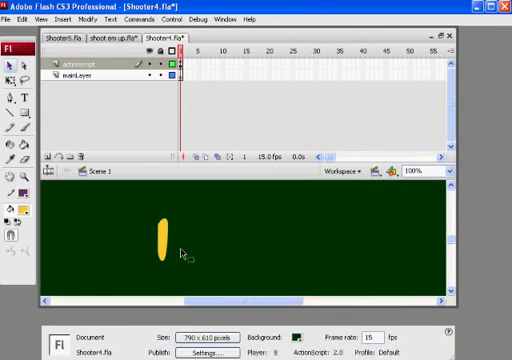
Select the bullet instance on the stage so it can be deleted
{"action": "left_click", "coordinate": [166, 230]}
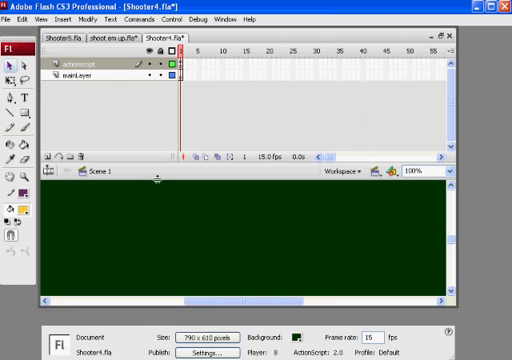
{"action": "mouse_move", "coordinate": [470, 68]}
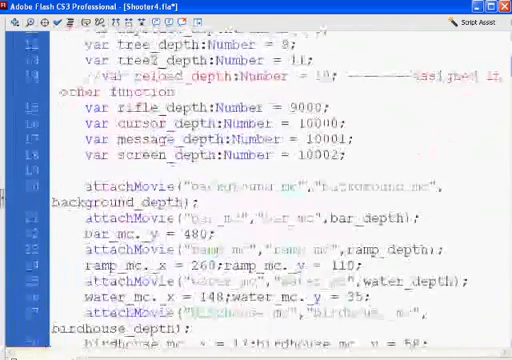
Reach case 2 in setMessage and select the true argument of reloadGun to replace it with 1
{"action": "scroll", "scroll_direction": "down", "scroll_amount": 3}
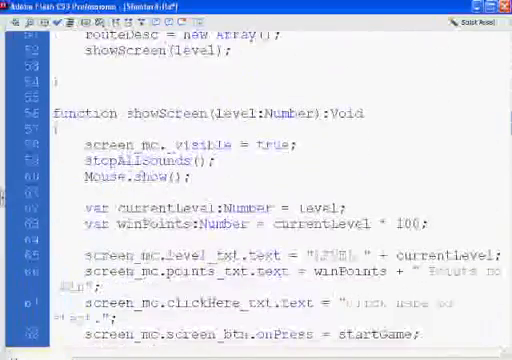
{"action": "scroll", "scroll_direction": "down", "scroll_amount": 3}
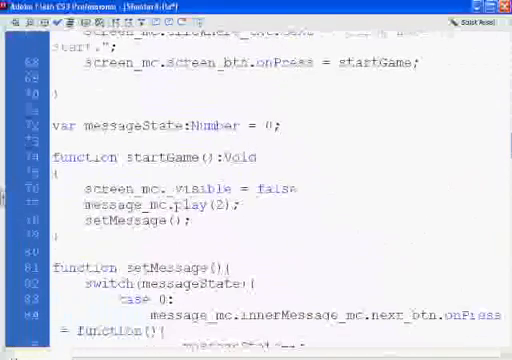
{"action": "scroll", "scroll_direction": "down", "scroll_amount": 3}
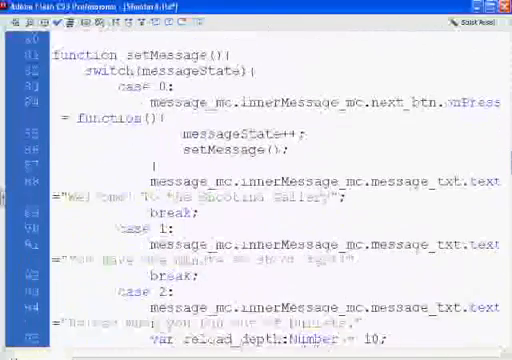
{"action": "scroll", "scroll_direction": "down", "scroll_amount": 3}
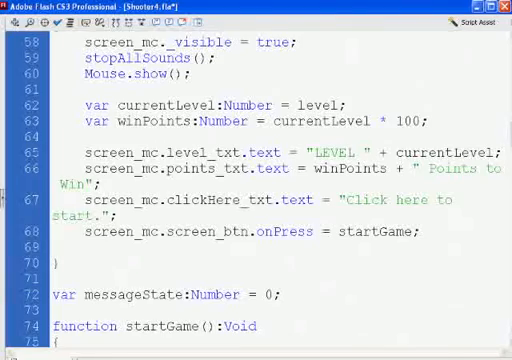
{"action": "scroll", "scroll_direction": "down", "scroll_amount": 3}
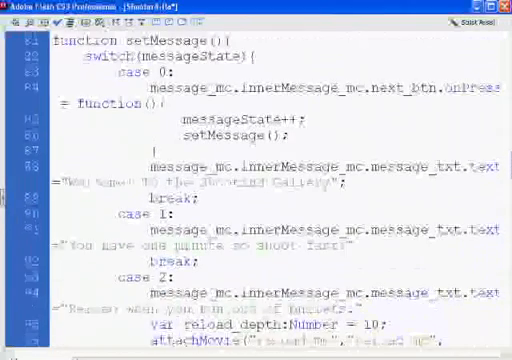
{"action": "scroll", "scroll_direction": "down", "scroll_amount": 3}
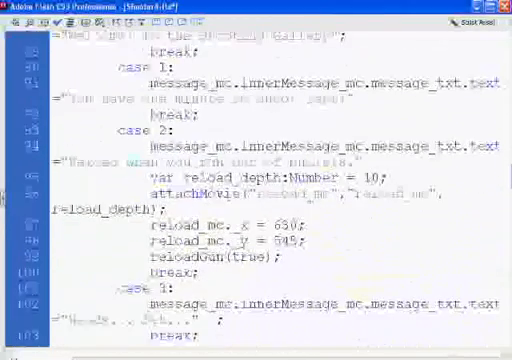
{"action": "scroll", "scroll_direction": "down", "scroll_amount": 3}
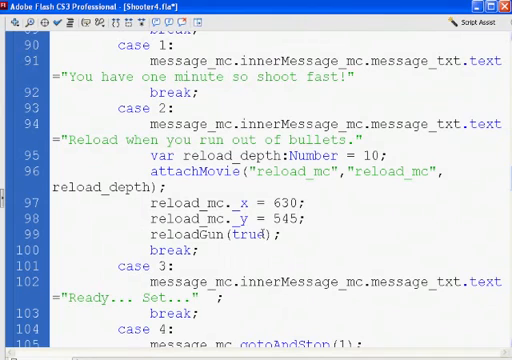
{"action": "left_click", "coordinate": [264, 234]}
{"action": "type", "text": "1"}
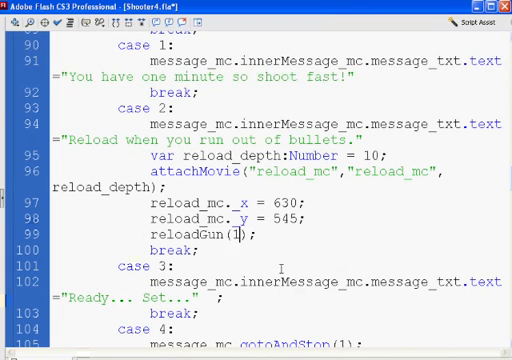
{"action": "double_click", "coordinate": [234, 232]}
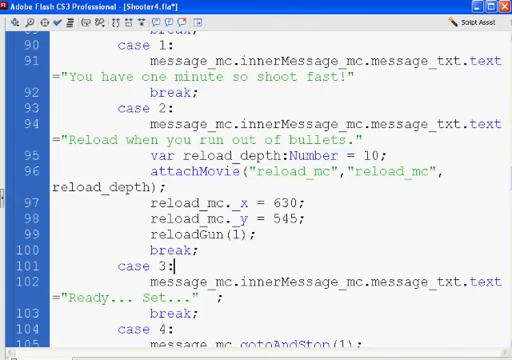
{"action": "scroll", "scroll_direction": "down", "scroll_amount": 3}
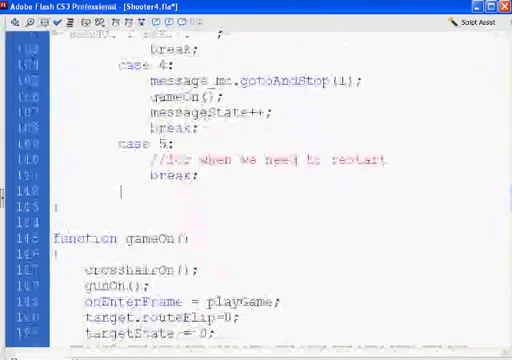
{"action": "scroll", "scroll_direction": "down", "scroll_amount": 3}
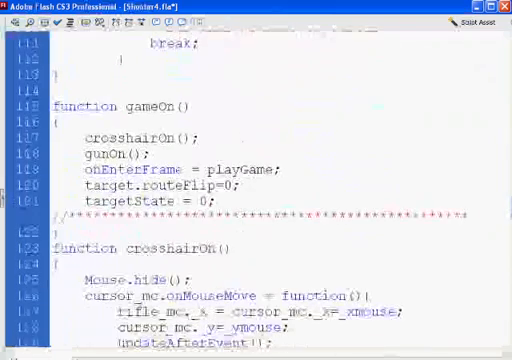
{"action": "scroll", "scroll_direction": "down", "scroll_amount": 3}
{"action": "type", "text": "//"}
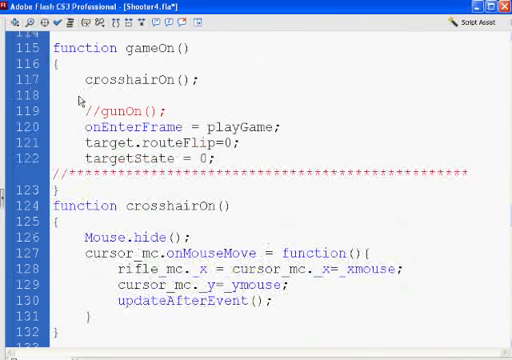
{"action": "type", "text": "gun"}
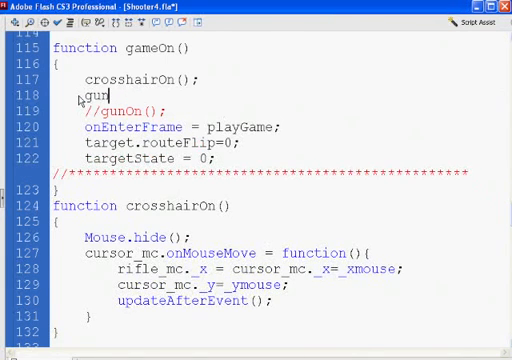
{"action": "type", "text": "Interval ="}
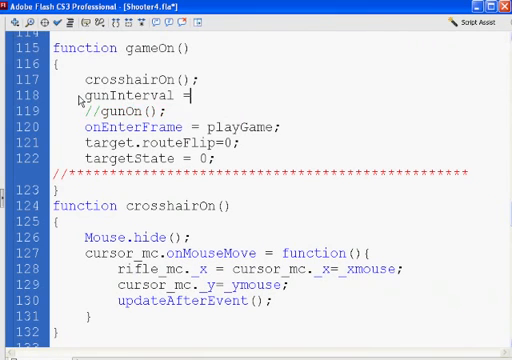
{"action": "type", "text": "setIn"}
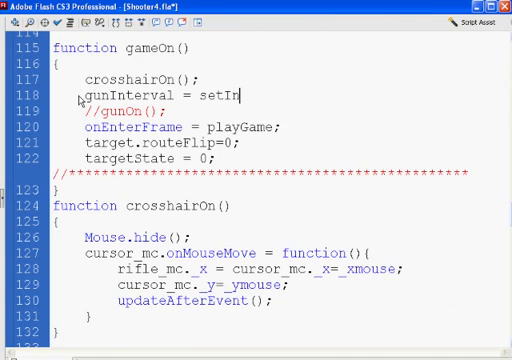
{"action": "type", "text": "terval"}
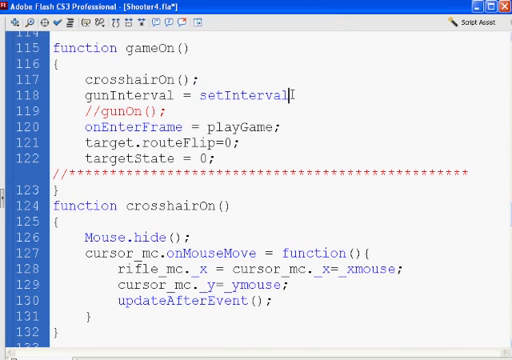
{"action": "type", "text": "(gun"}
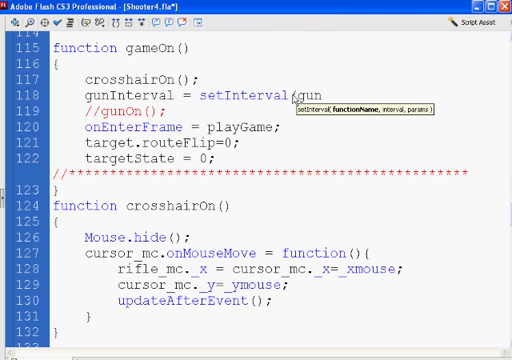
{"action": "type", "text": "On,"}
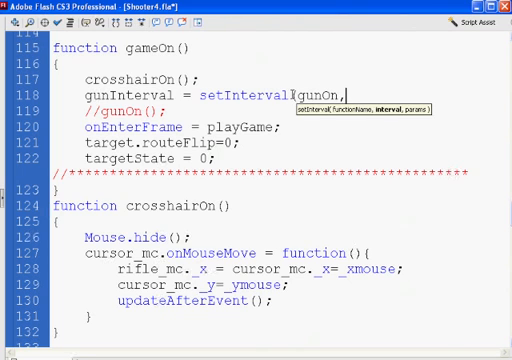
{"action": "type", "text": "1000);"}
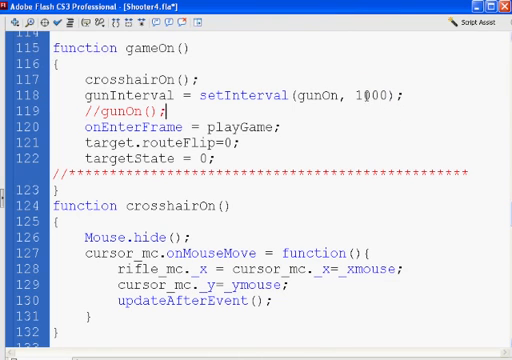
{"action": "double_click", "coordinate": [313, 91]}
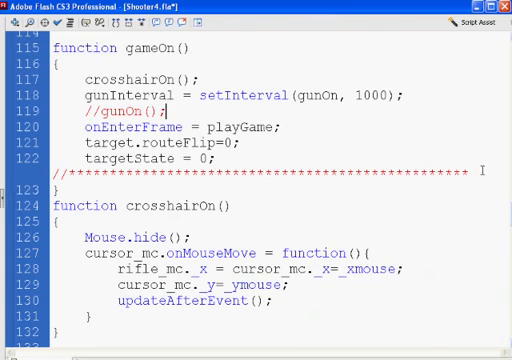
Scroll through the script reviewing gunOn and reloadGun usage, ending at the empty lines below moveTarget
{"action": "scroll", "scroll_direction": "down", "scroll_amount": 3}
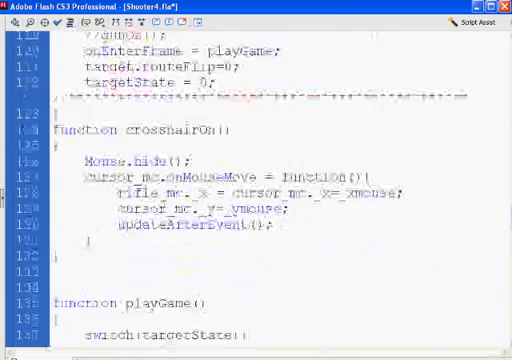
{"action": "scroll", "scroll_direction": "down", "scroll_amount": 3}
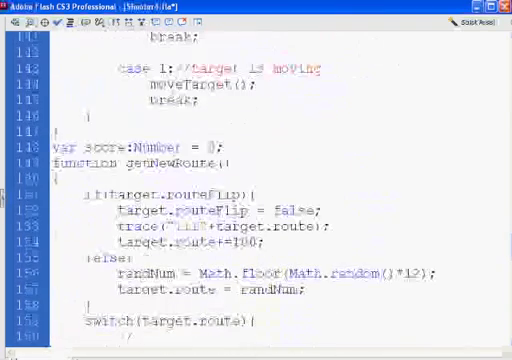
{"action": "scroll", "scroll_direction": "down", "scroll_amount": 3}
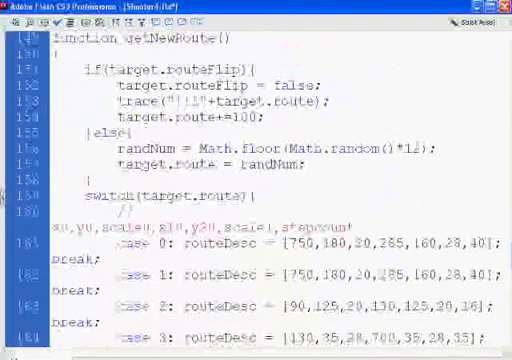
{"action": "scroll", "scroll_direction": "down", "scroll_amount": 3}
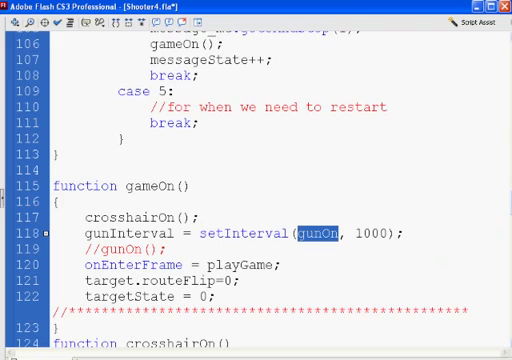
{"action": "scroll", "scroll_direction": "up", "scroll_amount": 3}
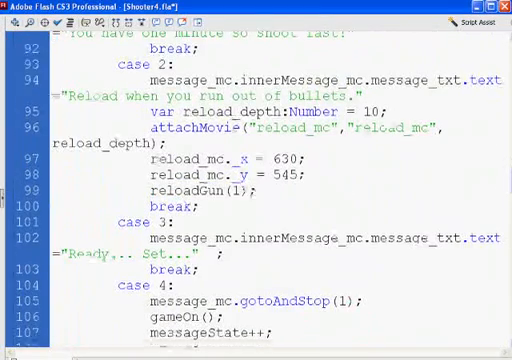
{"action": "scroll", "scroll_direction": "down", "scroll_amount": 3}
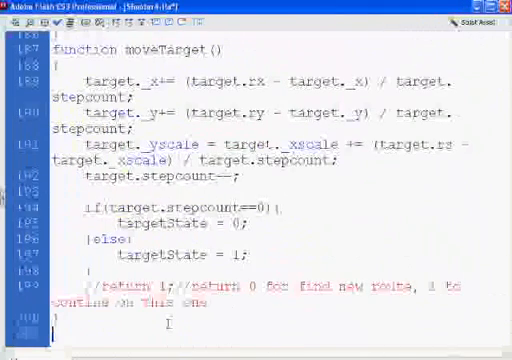
{"action": "scroll", "scroll_direction": "down", "scroll_amount": 3}
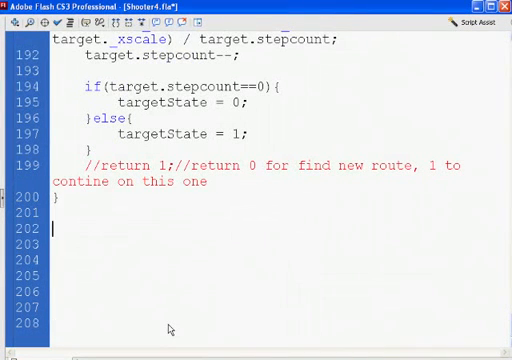
Declare var bullet_depth = 50000; below the moveTarget function
{"action": "type", "text": "va"}
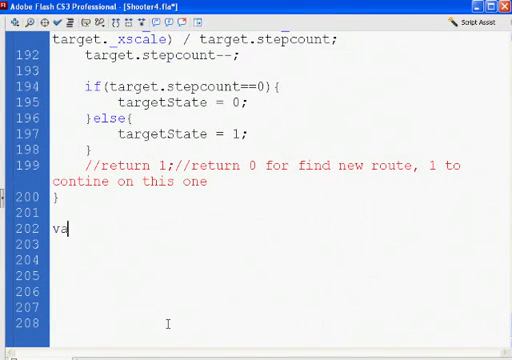
{"action": "type", "text": "r bulle"}
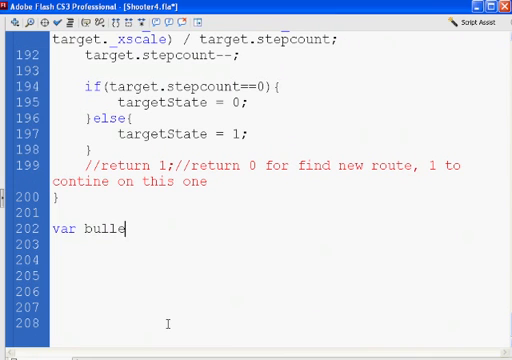
{"action": "type", "text": "t_"}
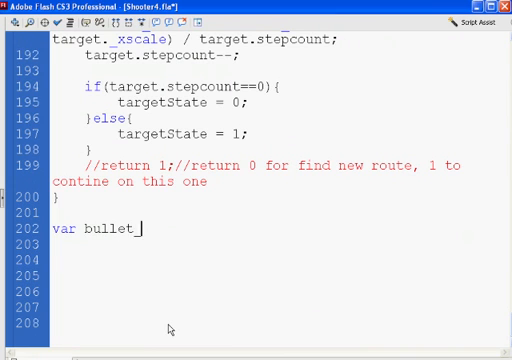
{"action": "type", "text": "depth"}
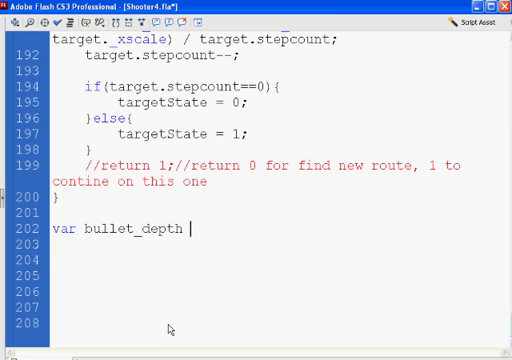
{"action": "type", "text": "="}
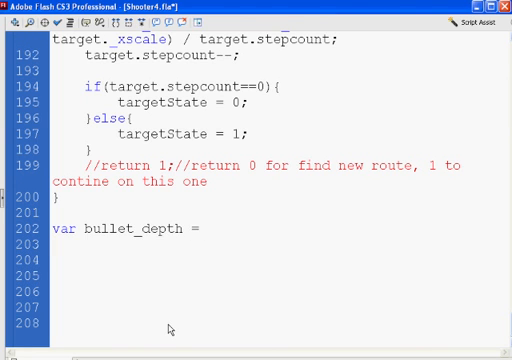
{"action": "type", "text": "50000;"}
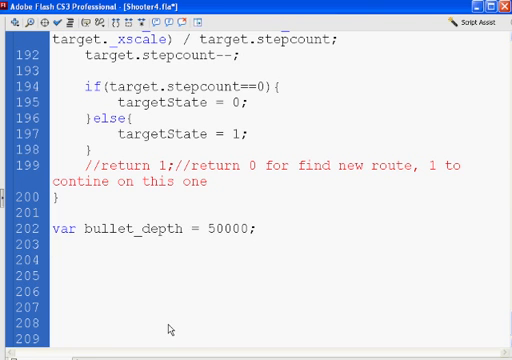
Declare var bulletCapacity = 5 on the following line
{"action": "type", "text": "var"}
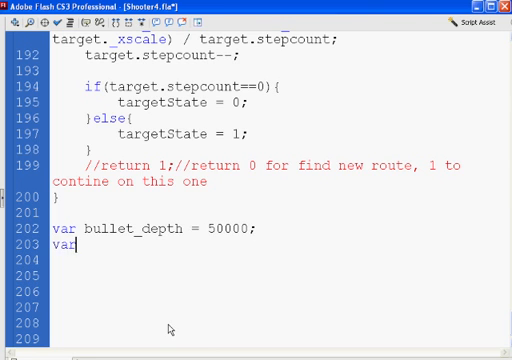
{"action": "type", "text": "b"}
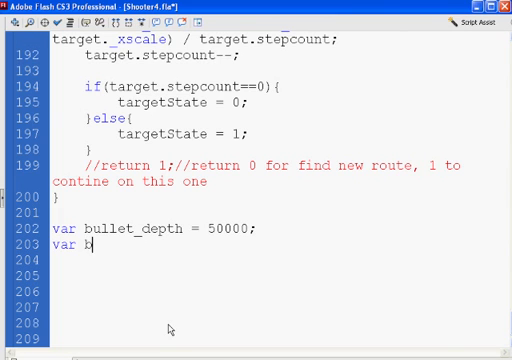
{"action": "type", "text": "ullet"}
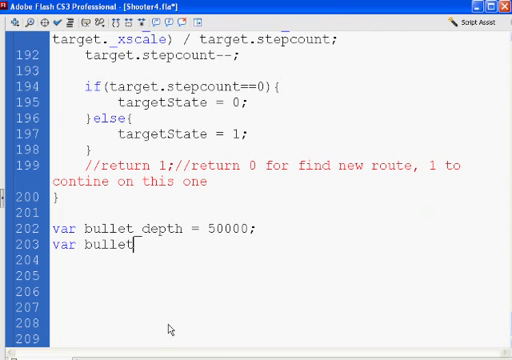
{"action": "type", "text": "Ca"}
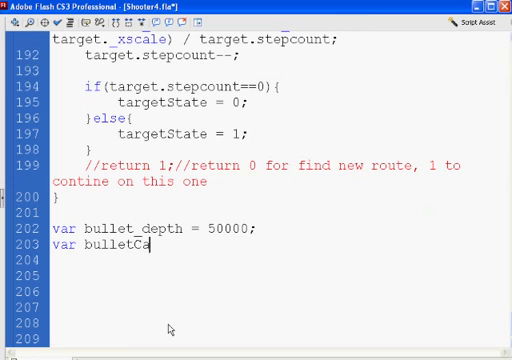
{"action": "type", "text": "pacity"}
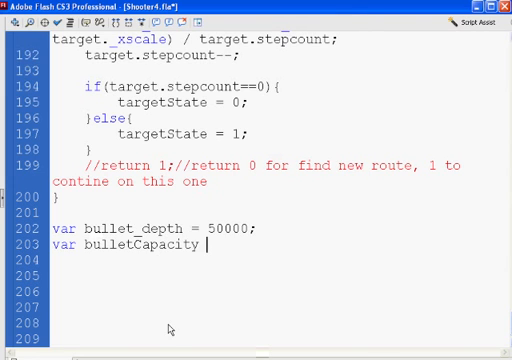
{"action": "type", "text": "= 5;"}
{"action": "left_click", "coordinate": [275, 259]}
{"action": "type", "text": "fun"}
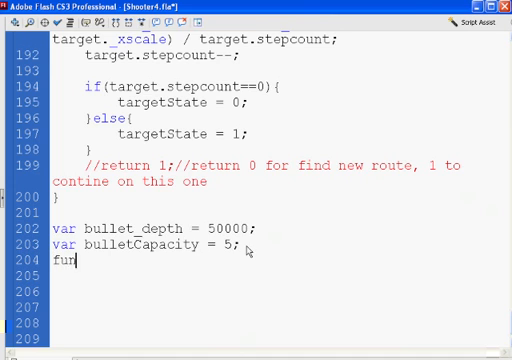
Write an empty function reloadGun(x) with opening and closing braces after the variables
{"action": "type", "text": "ction re"}
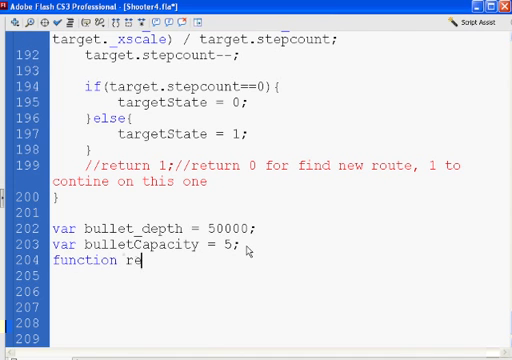
{"action": "type", "text": "loadd"}
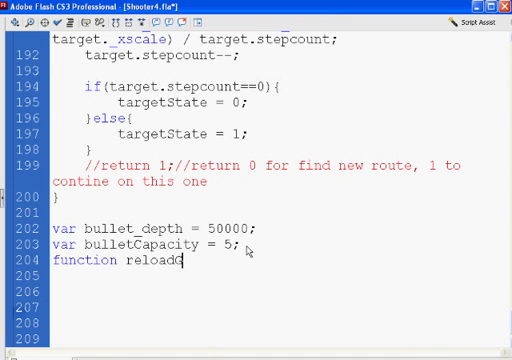
{"action": "type", "text": "Gun"}
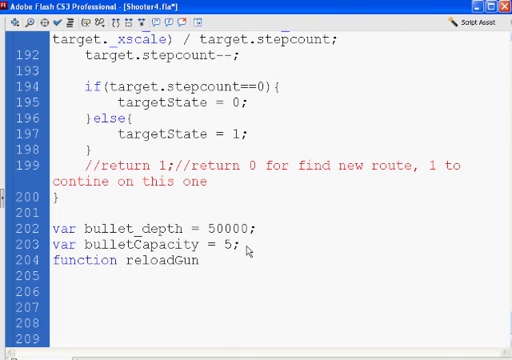
{"action": "type", "text": "("}
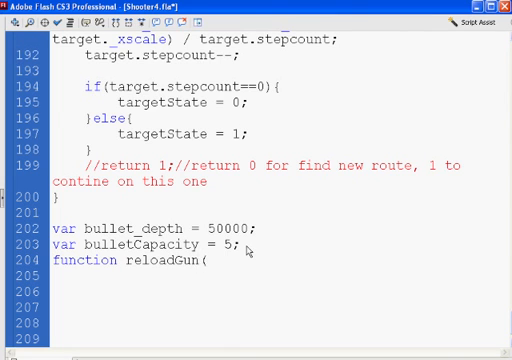
{"action": "type", "text": "x)"}
{"action": "left_click", "coordinate": [260, 275]}
{"action": "type", "text": "{"}
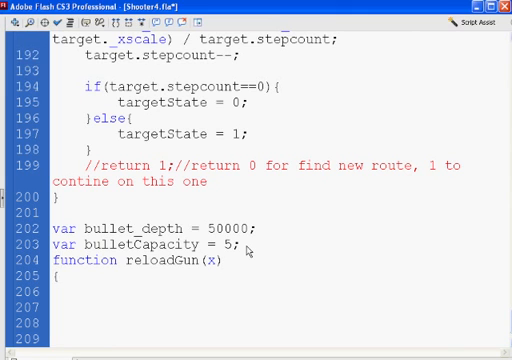
{"action": "type", "text": "}"}
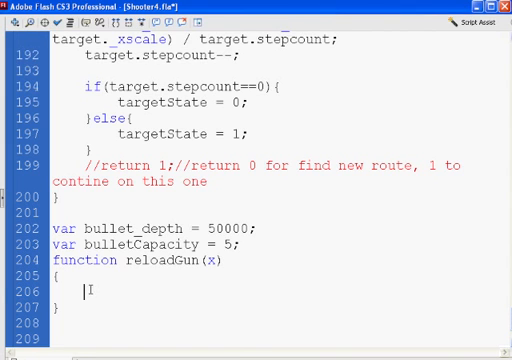
Inside reloadGun call gunOff(); then add an if(!x) block with an empty body
{"action": "type", "text": "gun"}
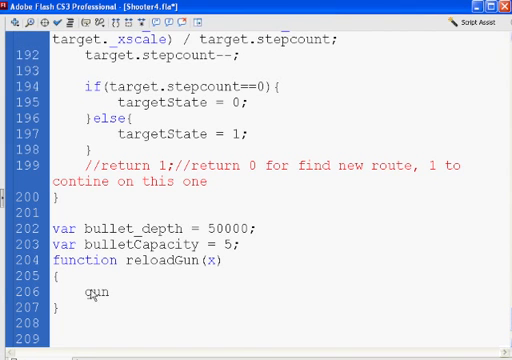
{"action": "type", "text": "Off("}
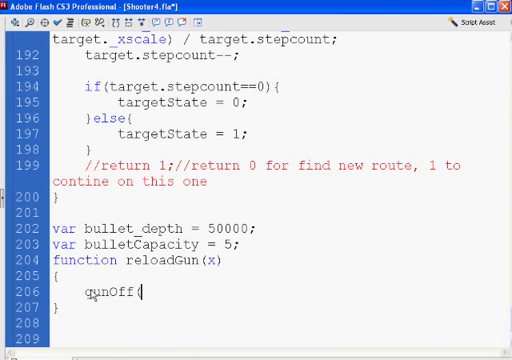
{"action": "type", "text": ");"}
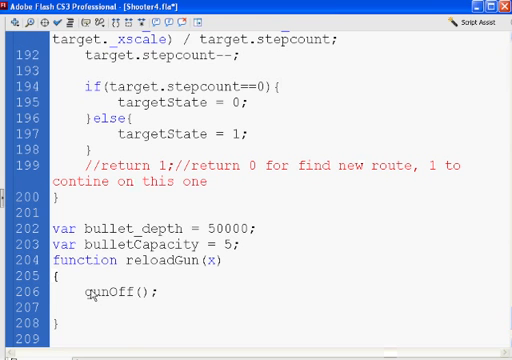
{"action": "type", "text": "if"}
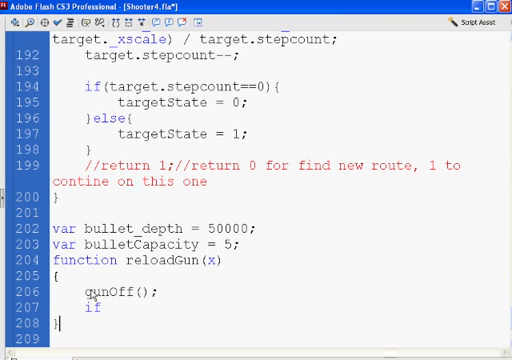
{"action": "scroll", "scroll_direction": "down", "scroll_amount": 3}
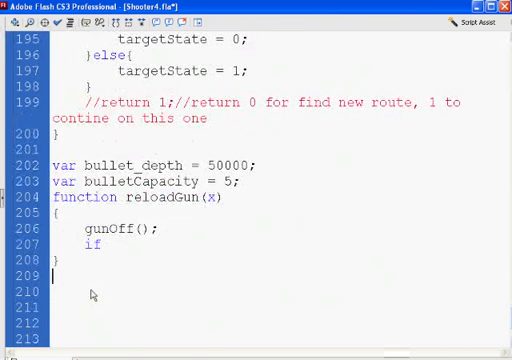
{"action": "type", "text": "}"}
{"action": "left_click", "coordinate": [261, 244]}
{"action": "type", "text": "(!x"}
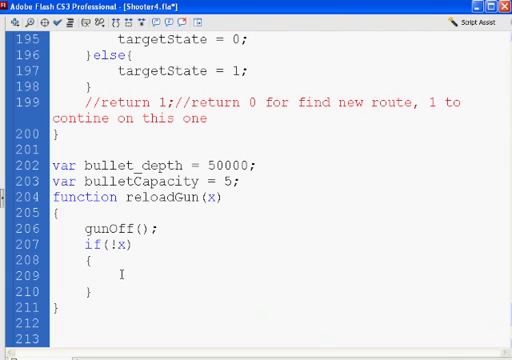
In the if block set gunInterval = setInterval(gunOn,750), then start an else branch
{"action": "type", "text": "gunInter"}
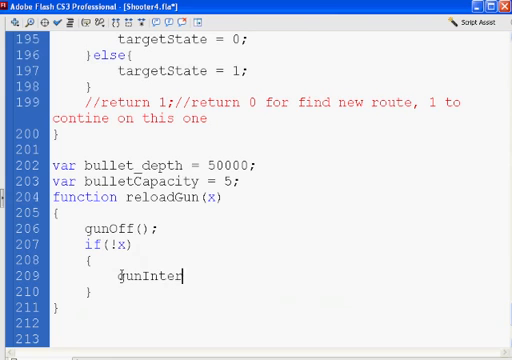
{"action": "type", "text": "val"}
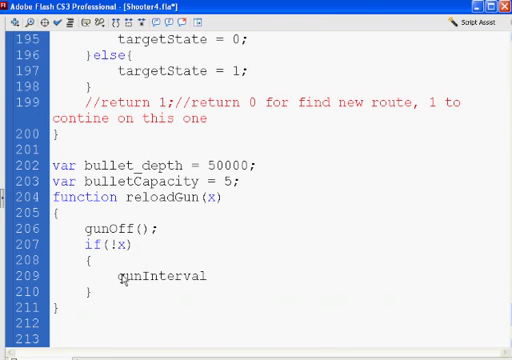
{"action": "type", "text": "= set"}
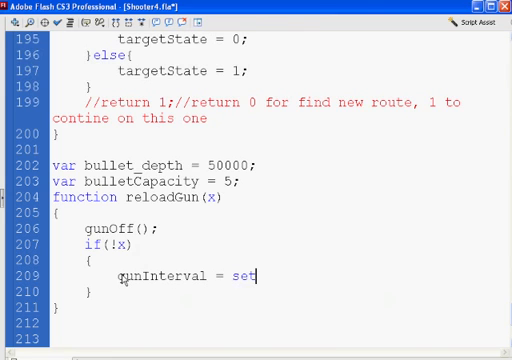
{"action": "type", "text": "Interval"}
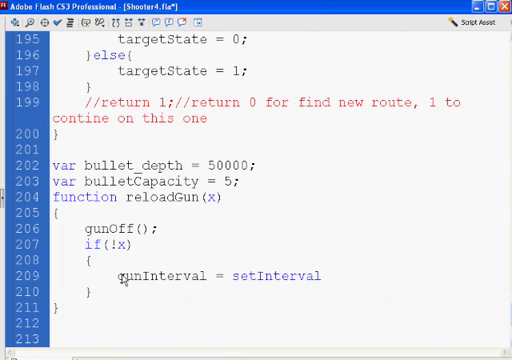
{"action": "type", "text": "()"}
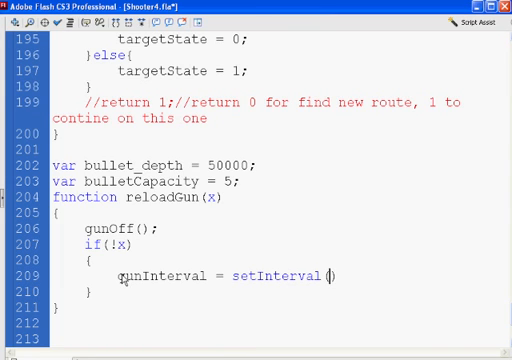
{"action": "type", "text": "gunOn,"}
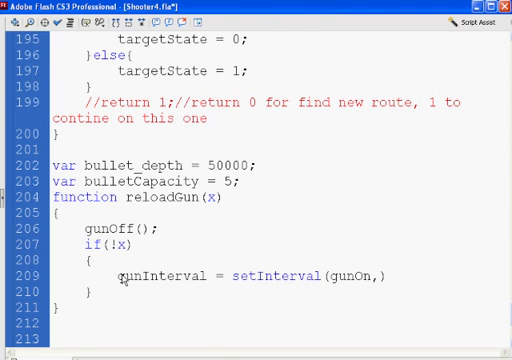
{"action": "type", "text": "750"}
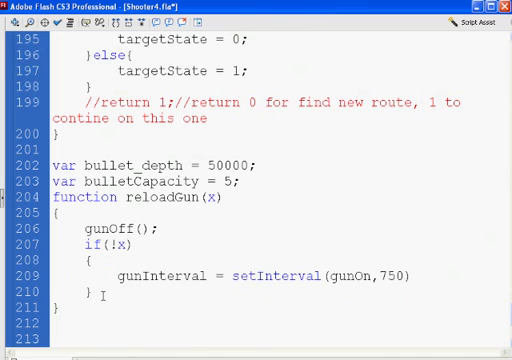
{"action": "type", "text": "else"}
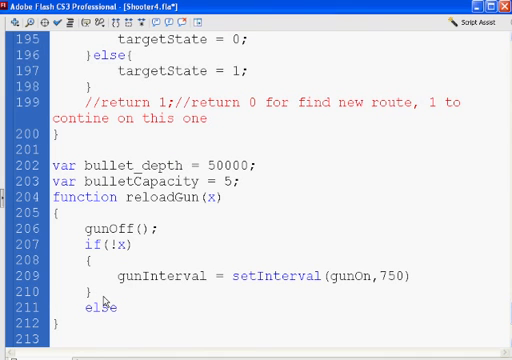
Give the else branch braces and set bullets = bulletCapacity; inside it
{"action": "scroll", "scroll_direction": "down", "scroll_amount": 3}
{"action": "type", "text": "{"}
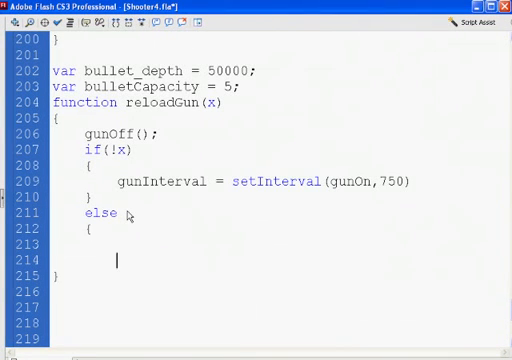
{"action": "key", "text": "Backspace"}
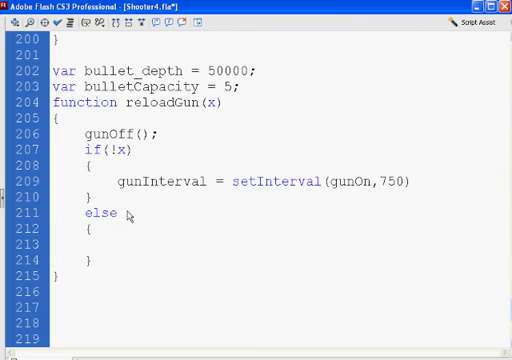
{"action": "type", "text": "bulle"}
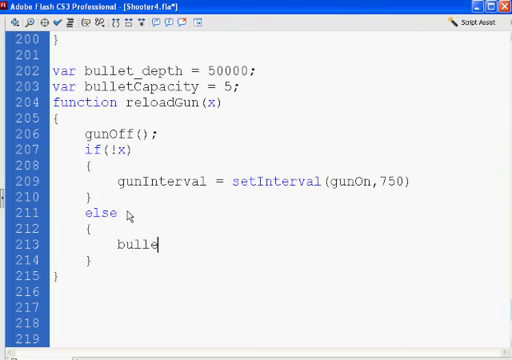
{"action": "type", "text": "ts"}
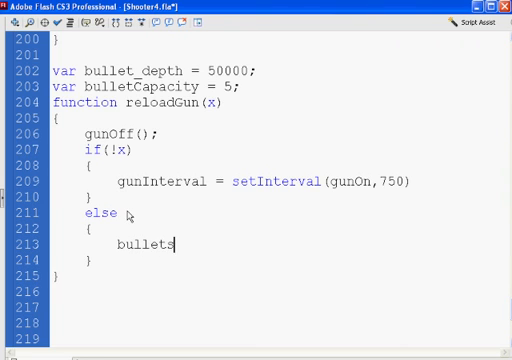
{"action": "type", "text": "="}
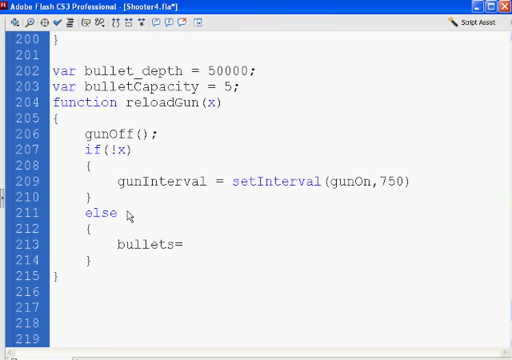
{"action": "type", "text": "bulletC"}
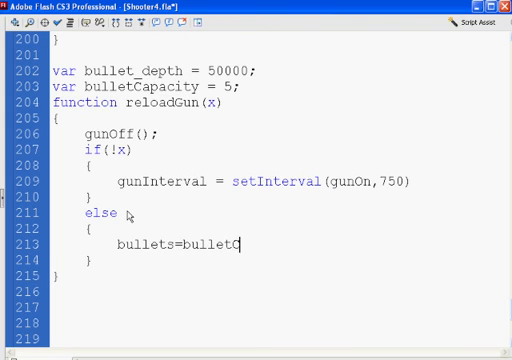
{"action": "type", "text": "apacity"}
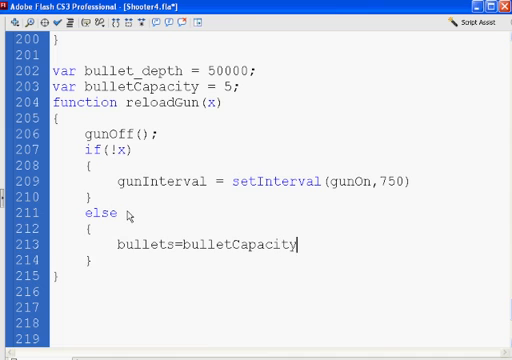
{"action": "type", "text": ";"}
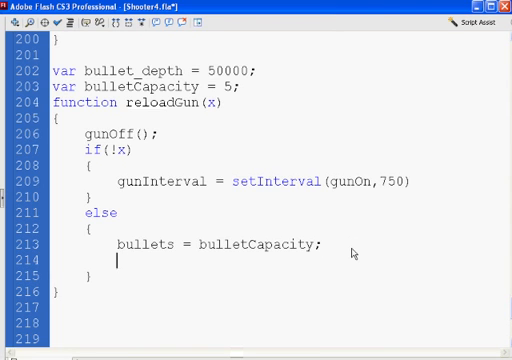
Begin a for() loop with an opening brace after the bullets assignment
{"action": "type", "text": "for()"}
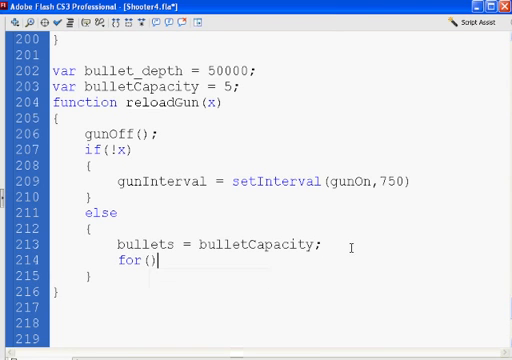
{"action": "type", "text": "{"}
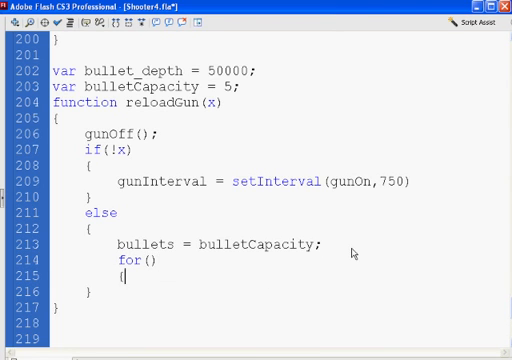